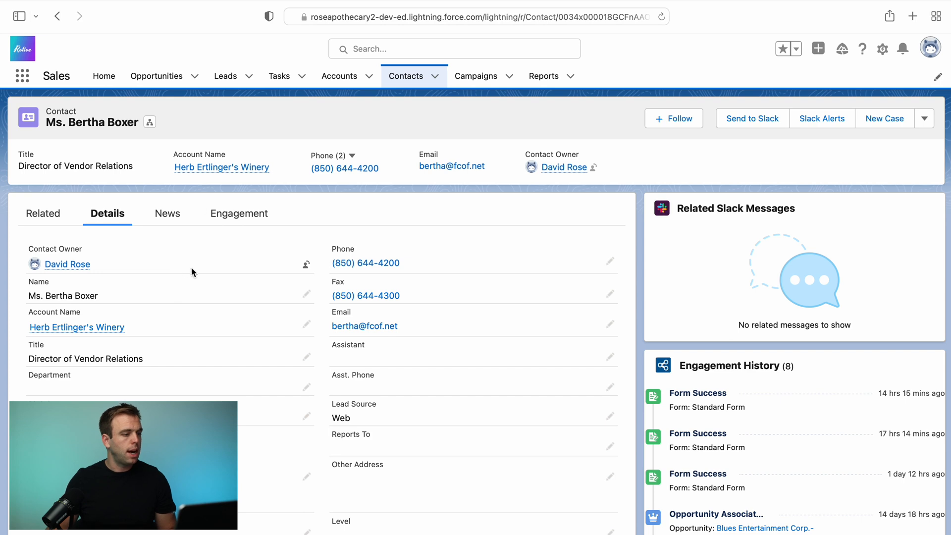
mouse_move(281, 227)
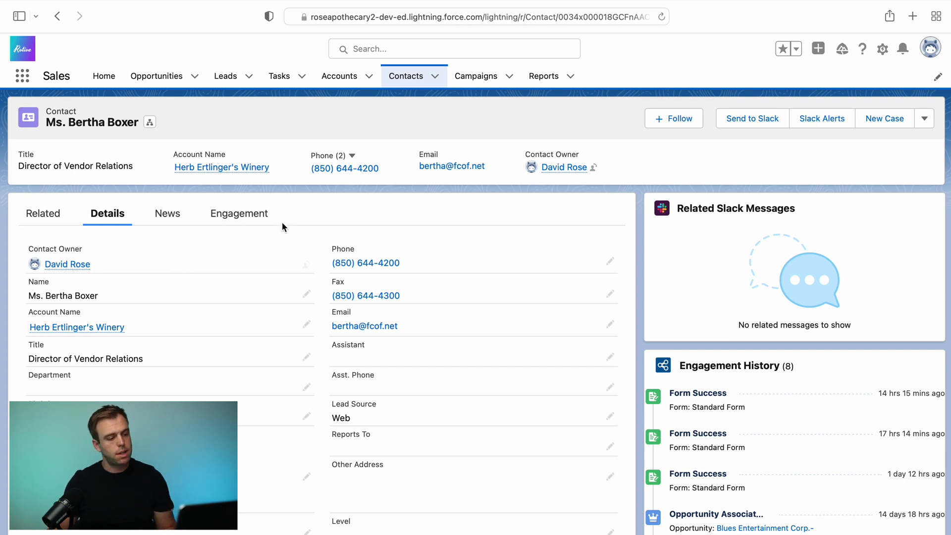
Scroll the contact record and start editing its account name
scroll("down", 3)
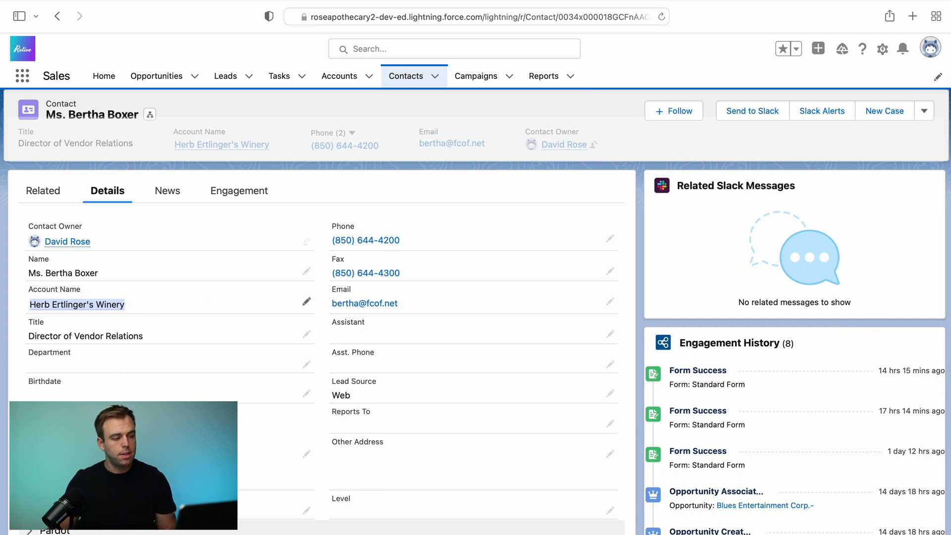
mouse_move(203, 305)
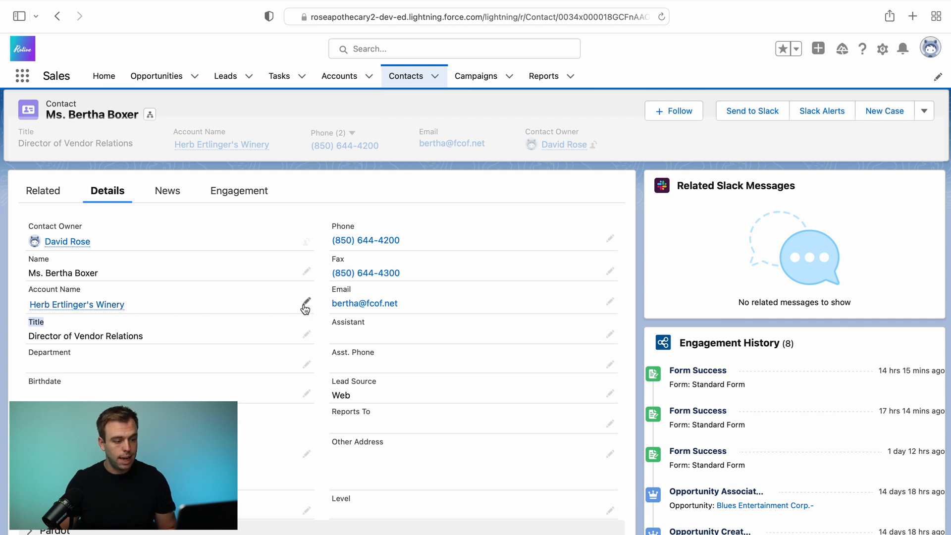
left_click(305, 302)
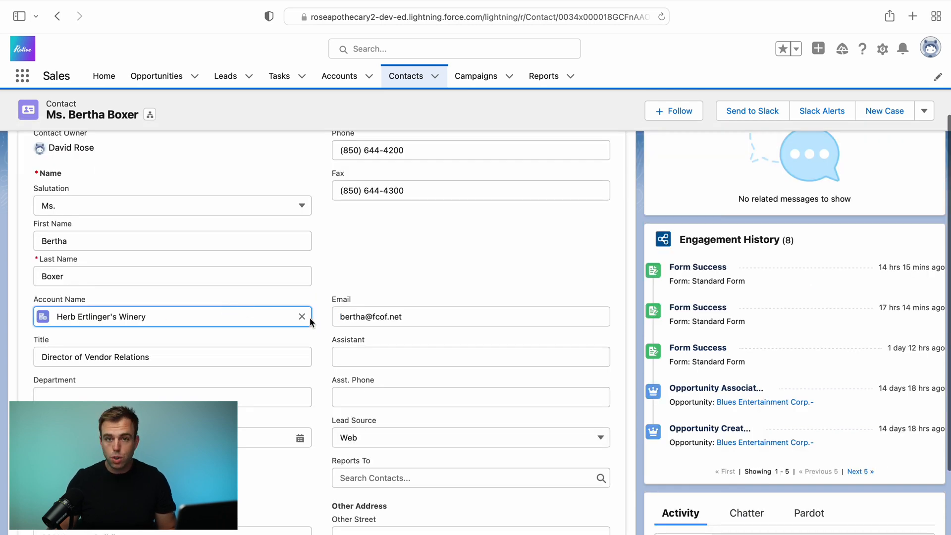
mouse_move(302, 316)
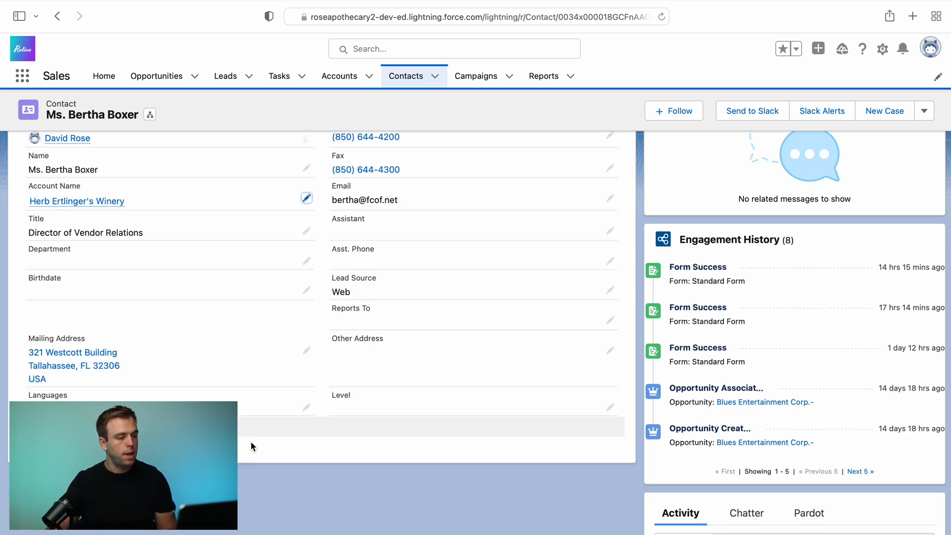
scroll("up", 3)
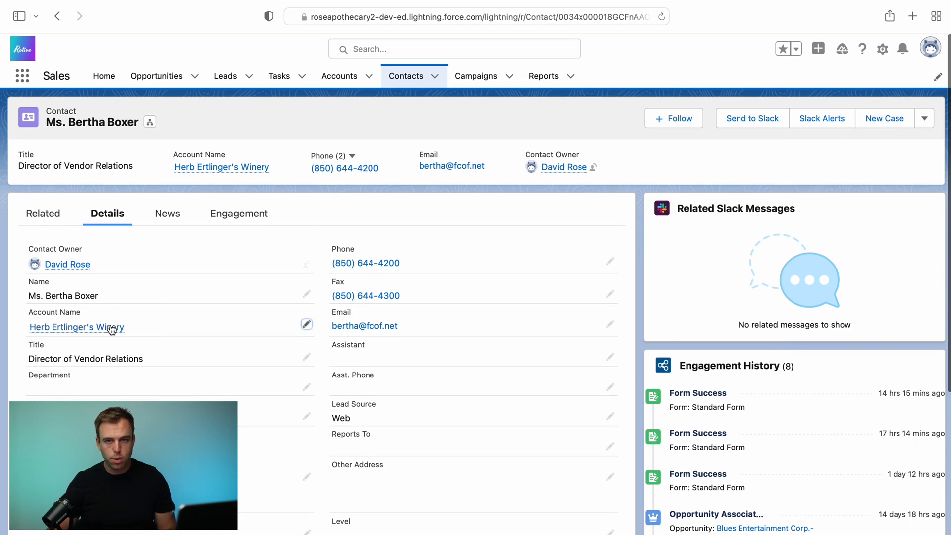
mouse_move(111, 316)
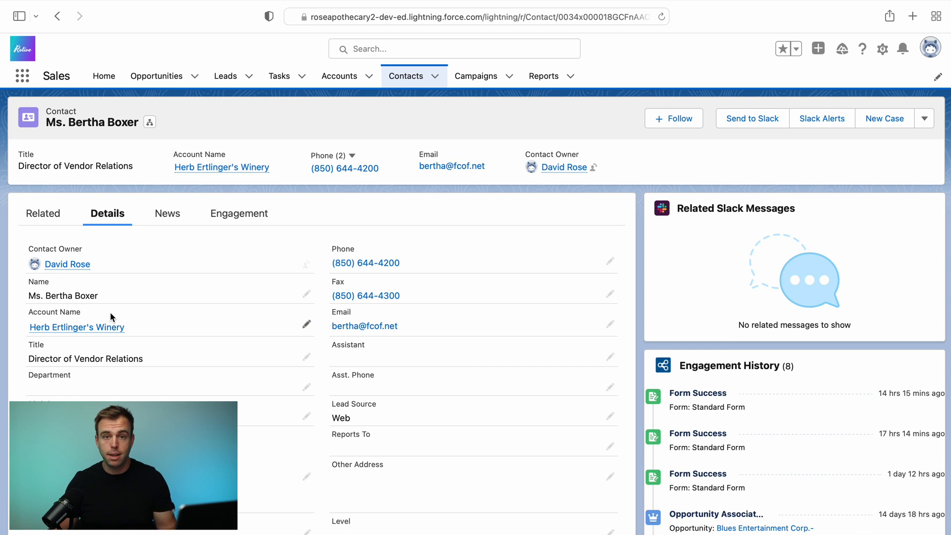
mouse_move(77, 327)
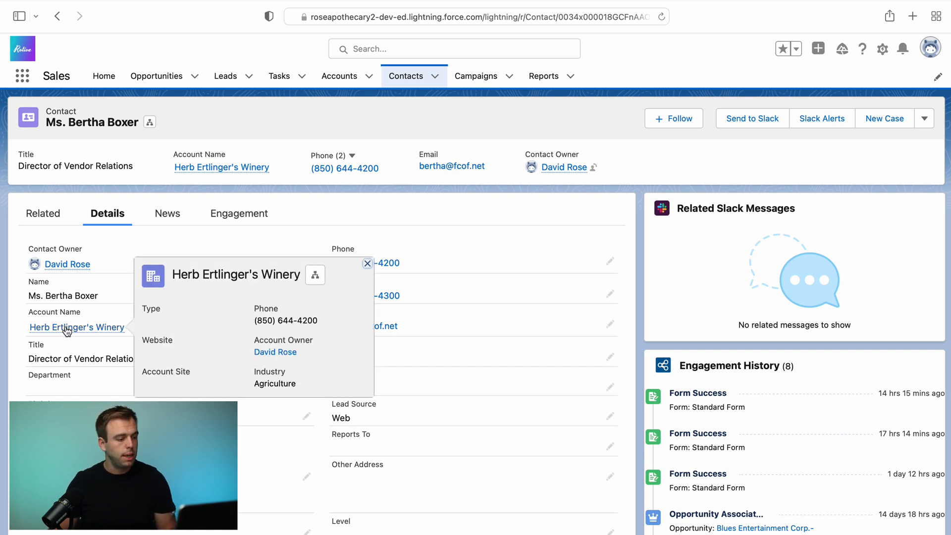
Open the Herb Ertlinger's Winery account and scroll through its related records
left_click(76, 327)
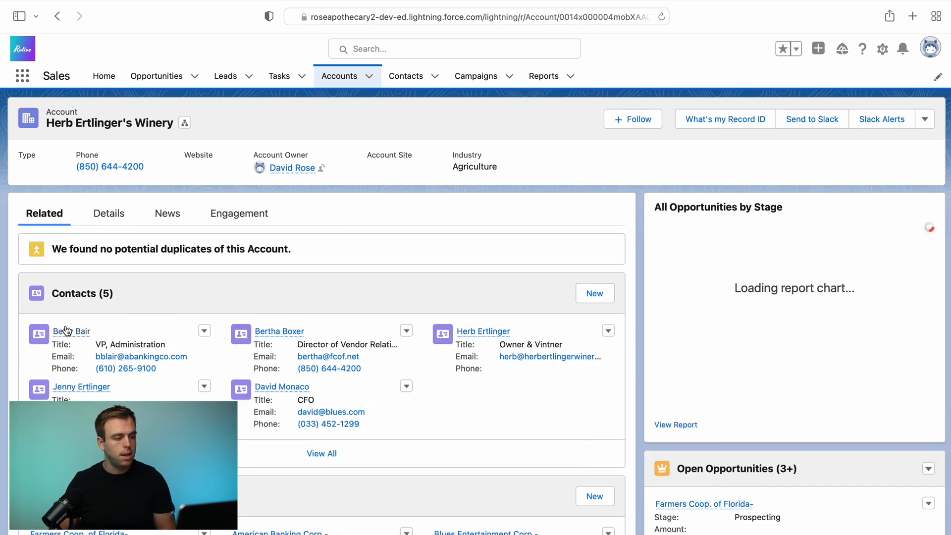
mouse_move(101, 286)
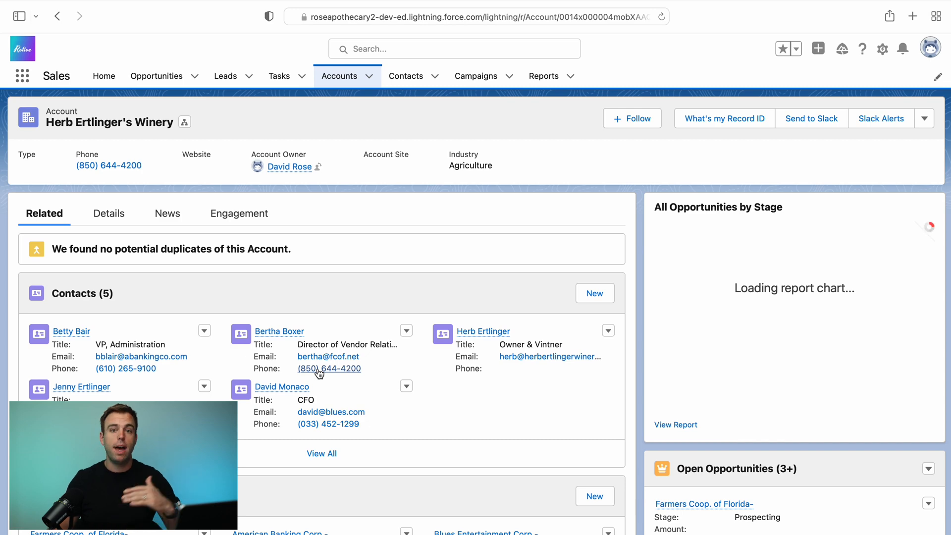
scroll("down", 3)
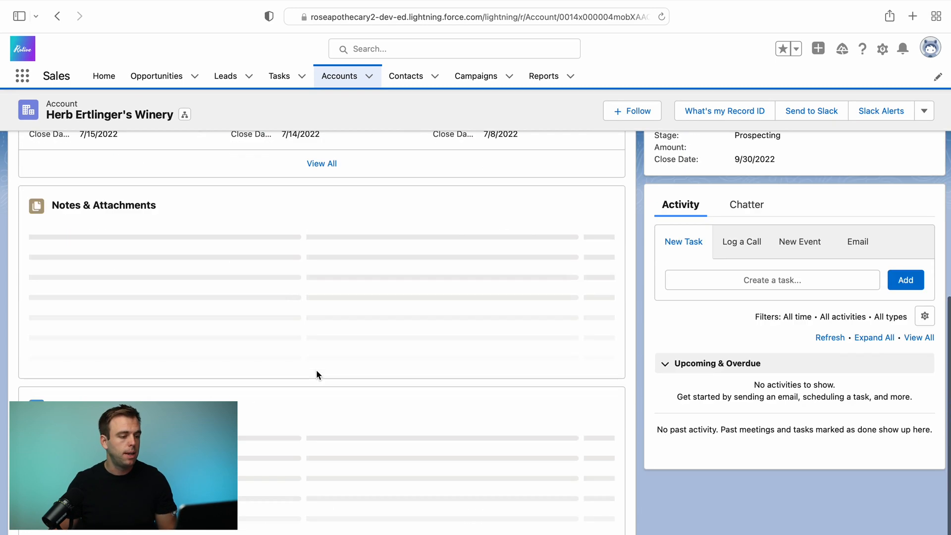
scroll("up", 3)
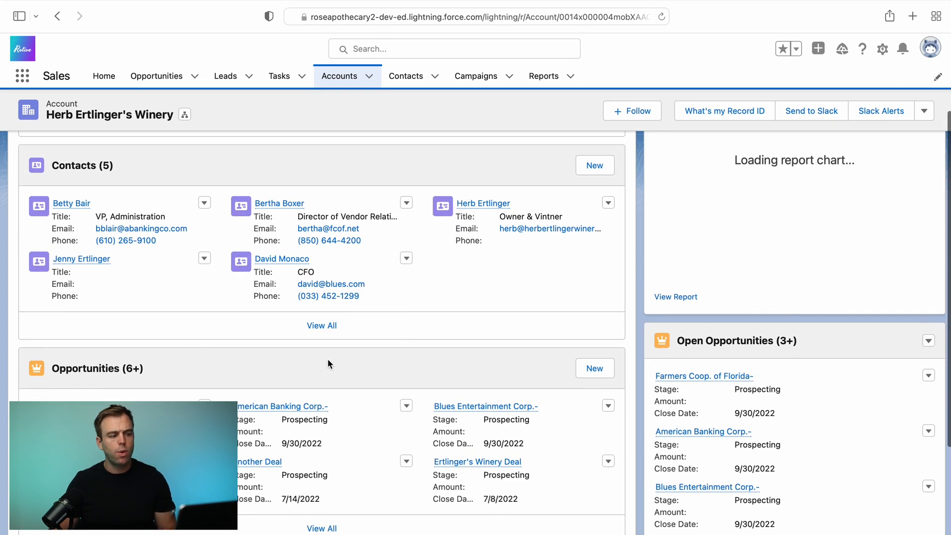
mouse_move(332, 361)
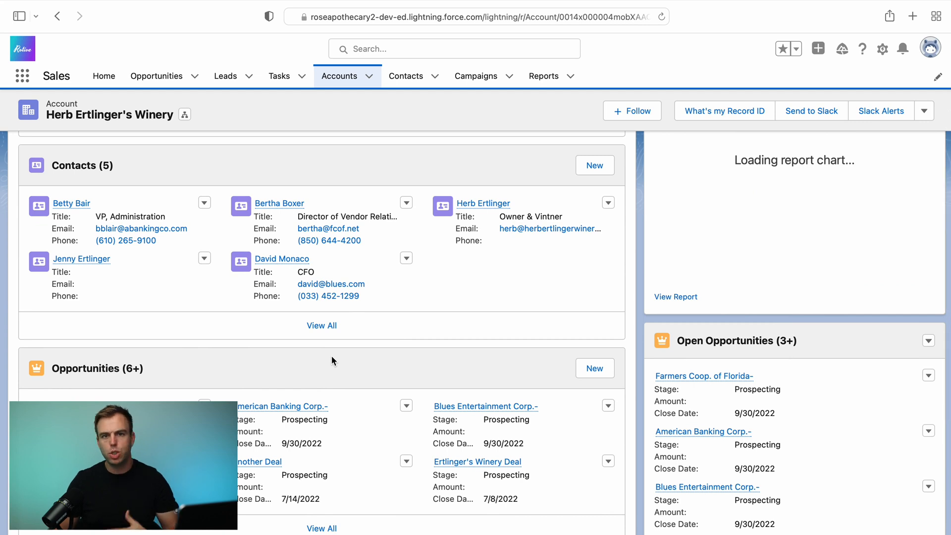
mouse_move(318, 365)
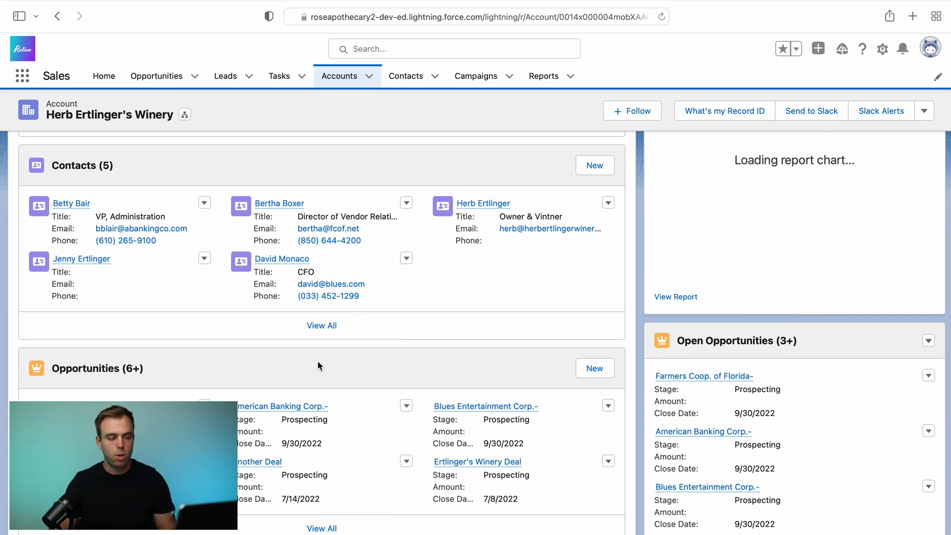
scroll("up", 3)
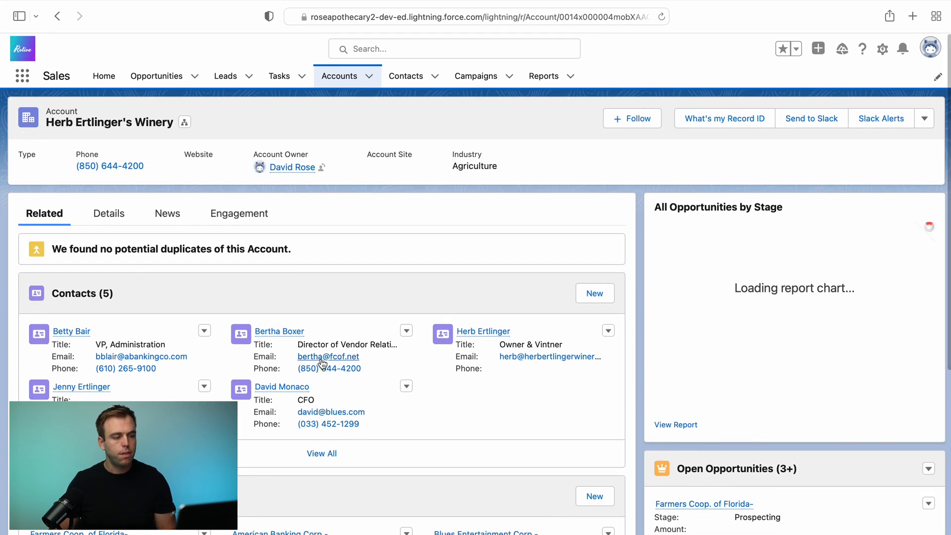
mouse_move(327, 343)
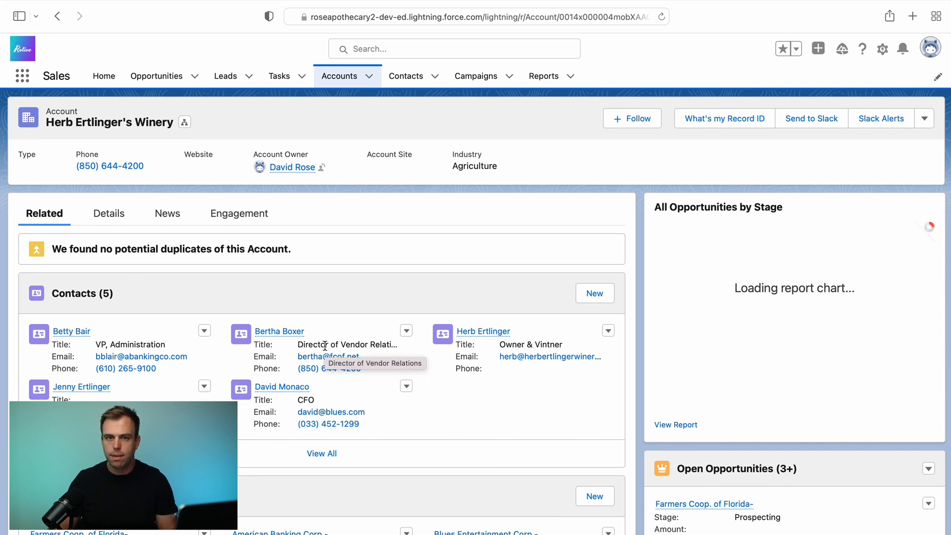
mouse_move(347, 280)
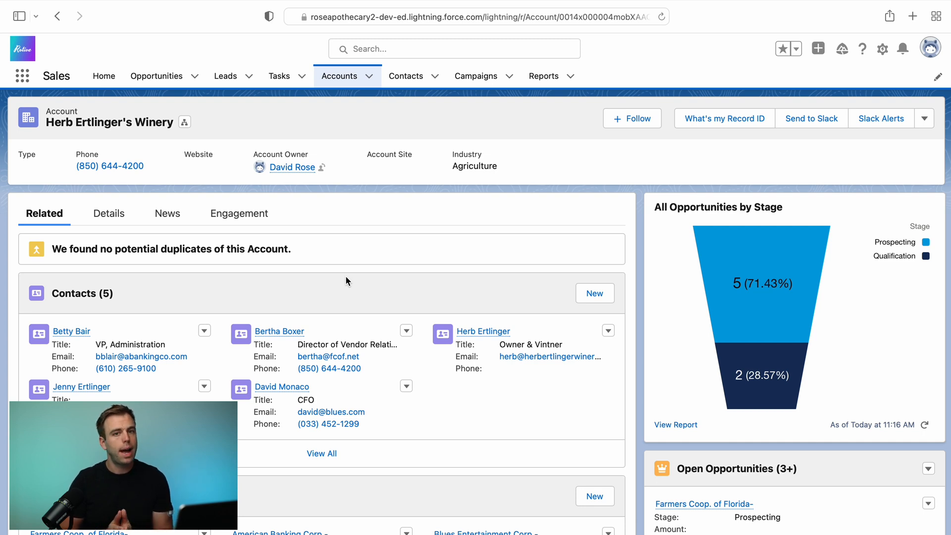
mouse_move(328, 356)
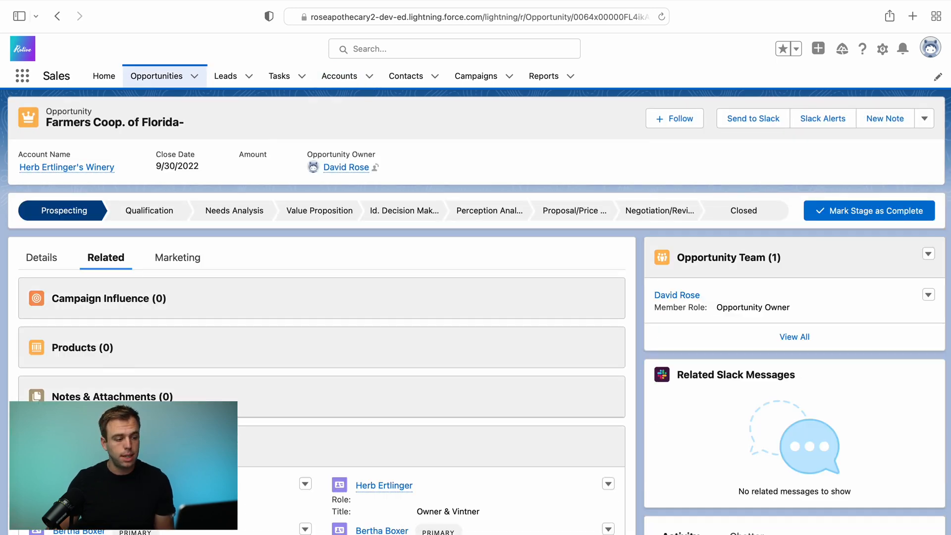
Scroll the Farmers Coop. of Florida- opportunity's Details fields and bring up the Setup gear menu
left_click(41, 257)
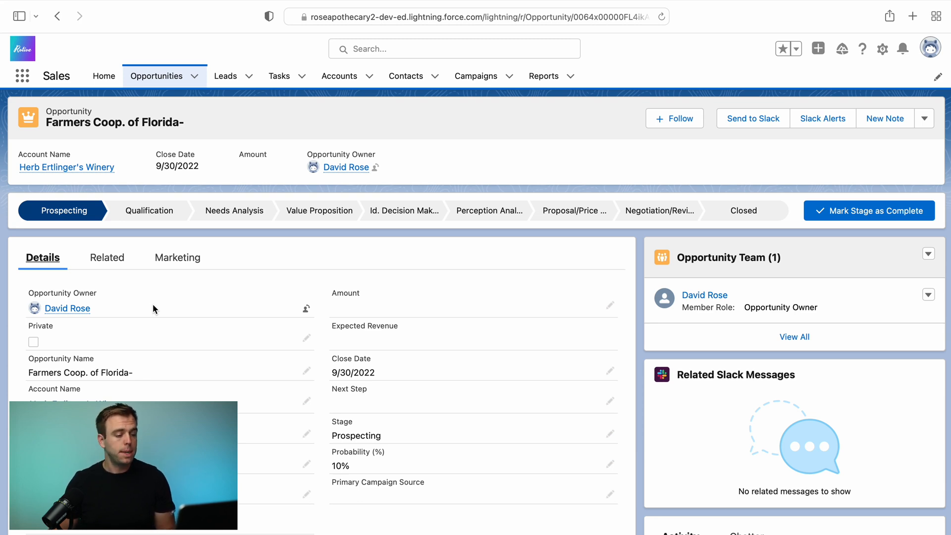
scroll("down", 3)
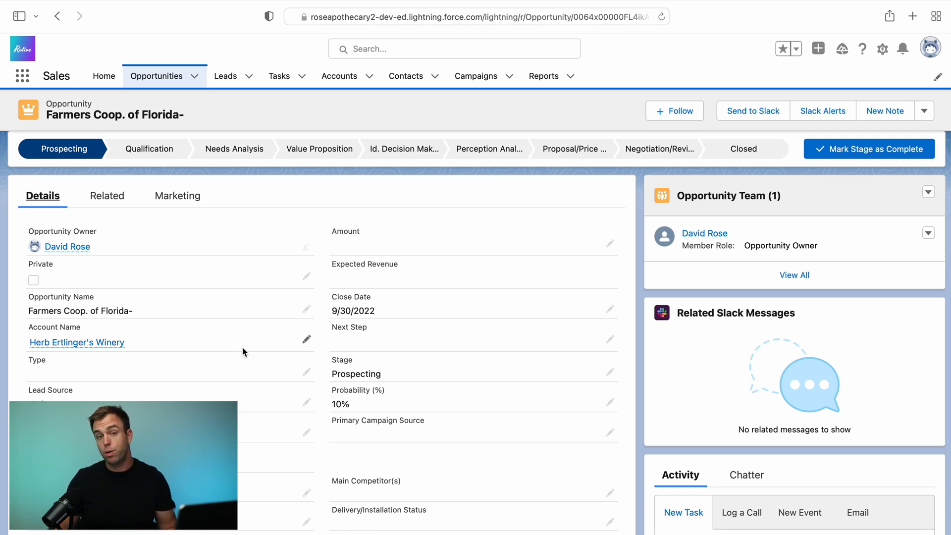
mouse_move(272, 370)
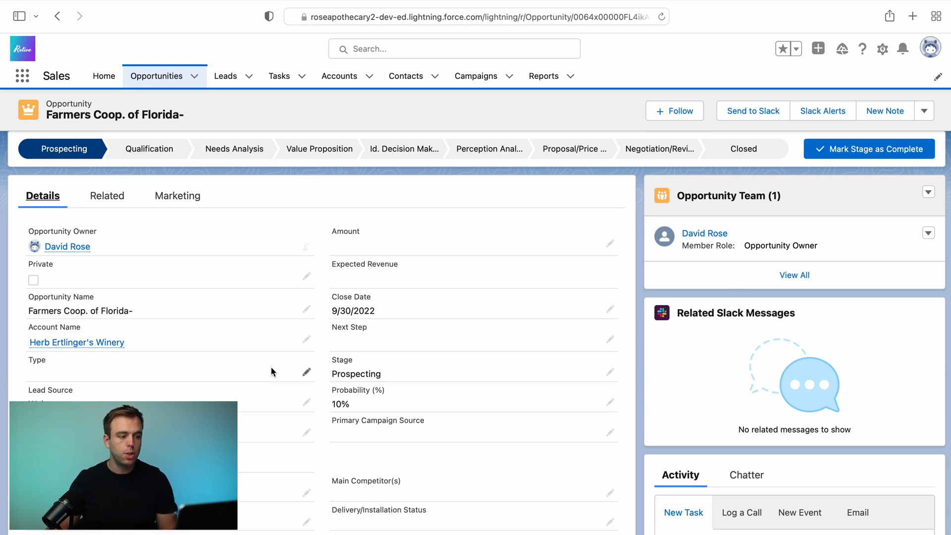
mouse_move(261, 400)
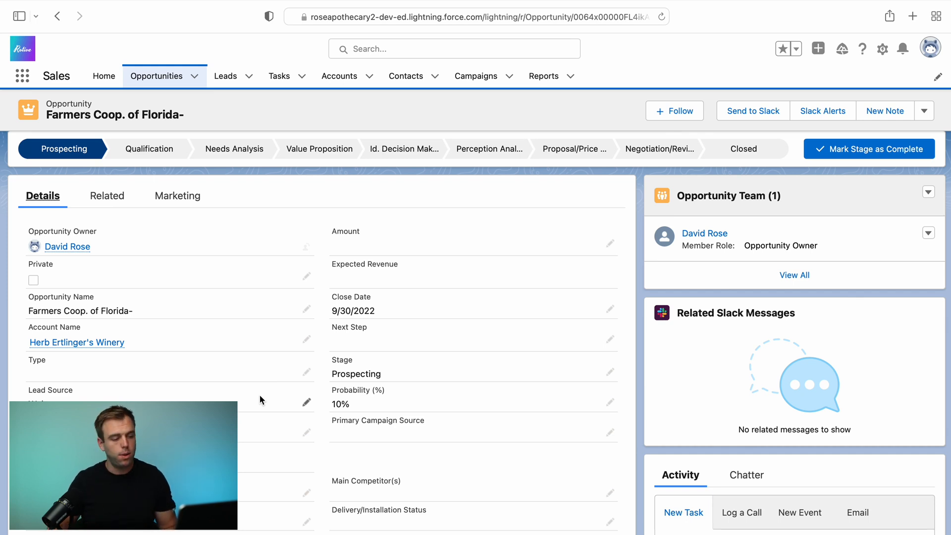
mouse_move(789, 170)
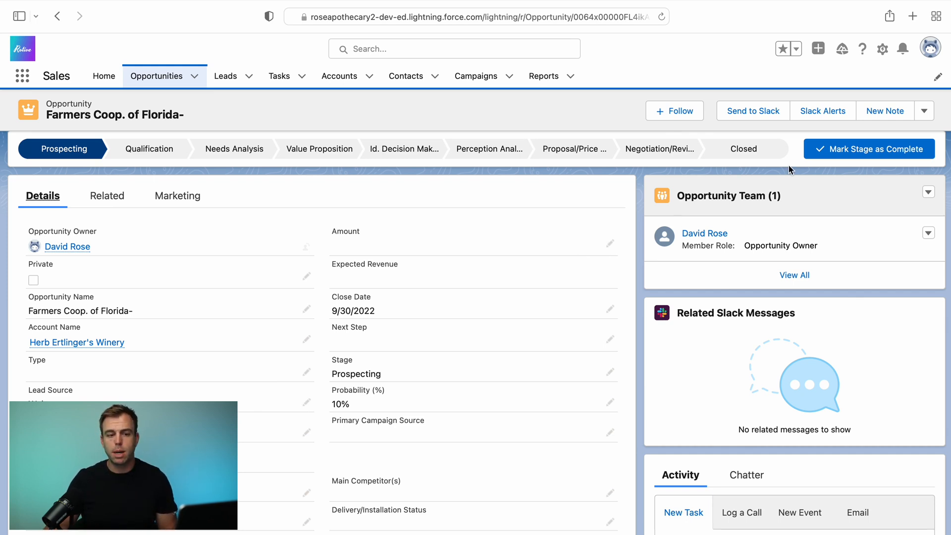
left_click(883, 49)
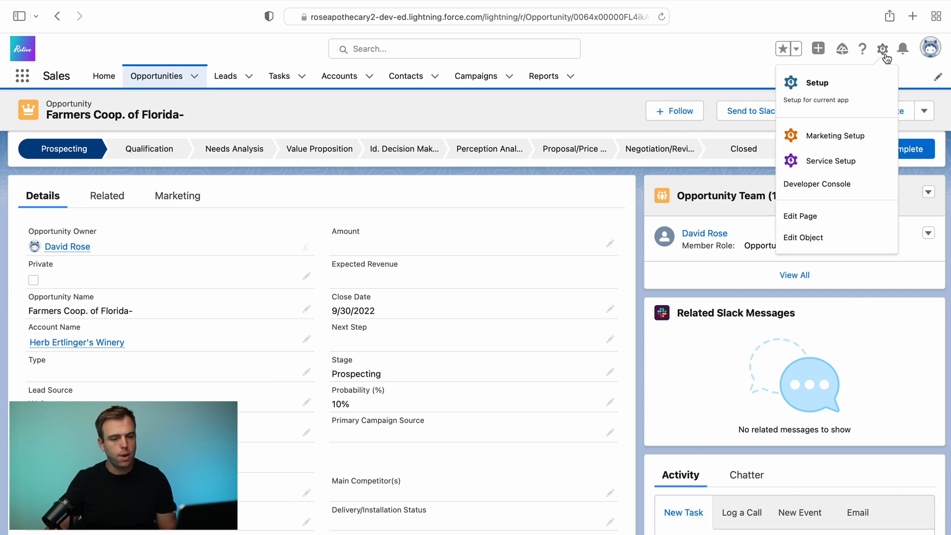
Open the Opportunity object in Object Manager via Edit Object and view its Fields & Relationships
left_click(803, 237)
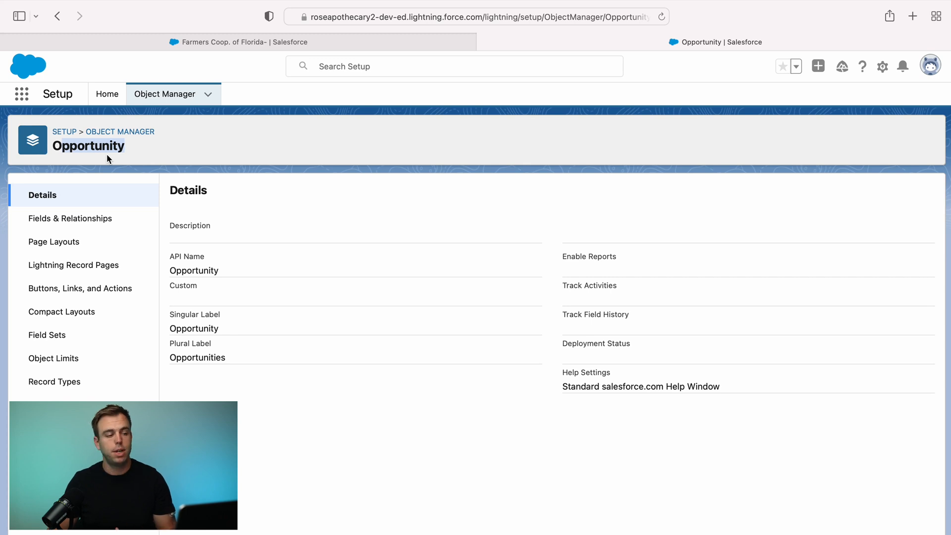
mouse_move(125, 148)
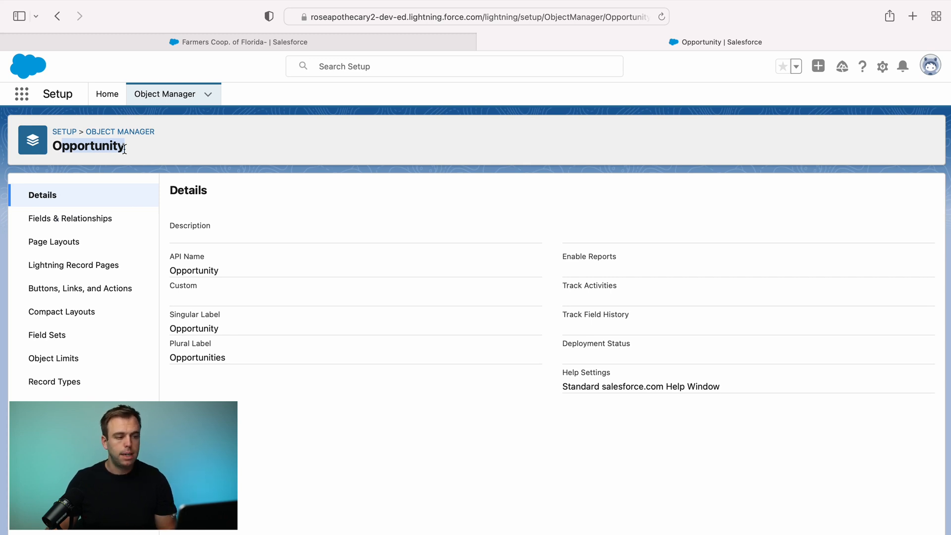
mouse_move(164, 97)
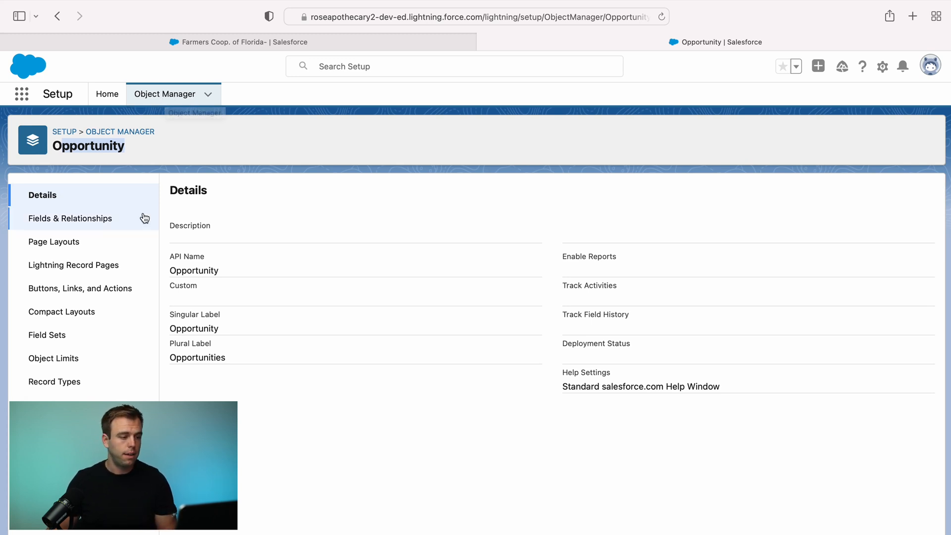
left_click(70, 218)
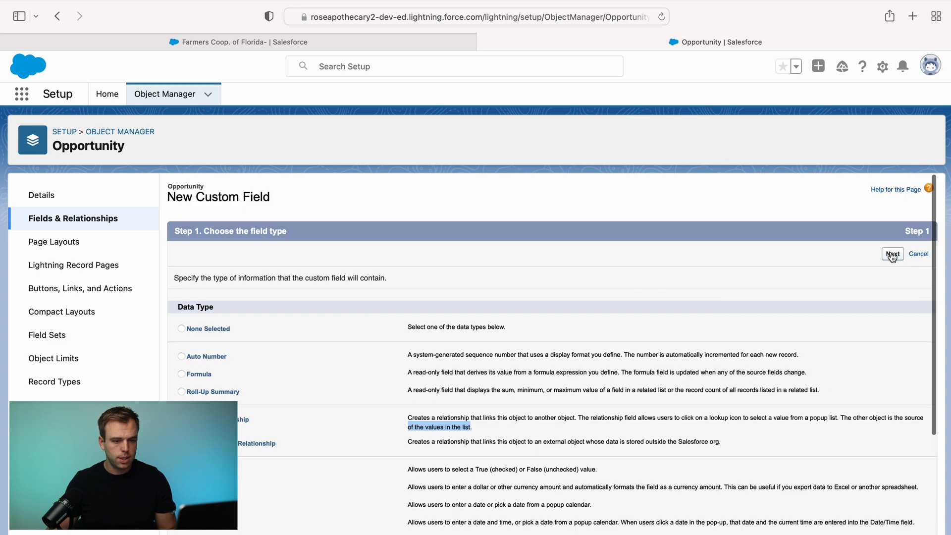
Choose Lookup Relationship as the new Opportunity field's data type
left_click(892, 253)
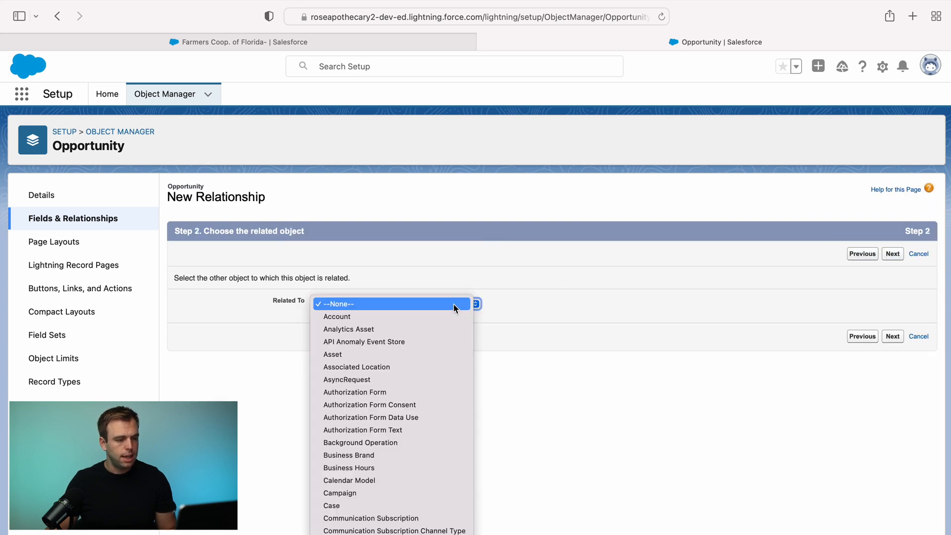
Scroll the related-object step to select Contact as the lookup target
scroll("down", 3)
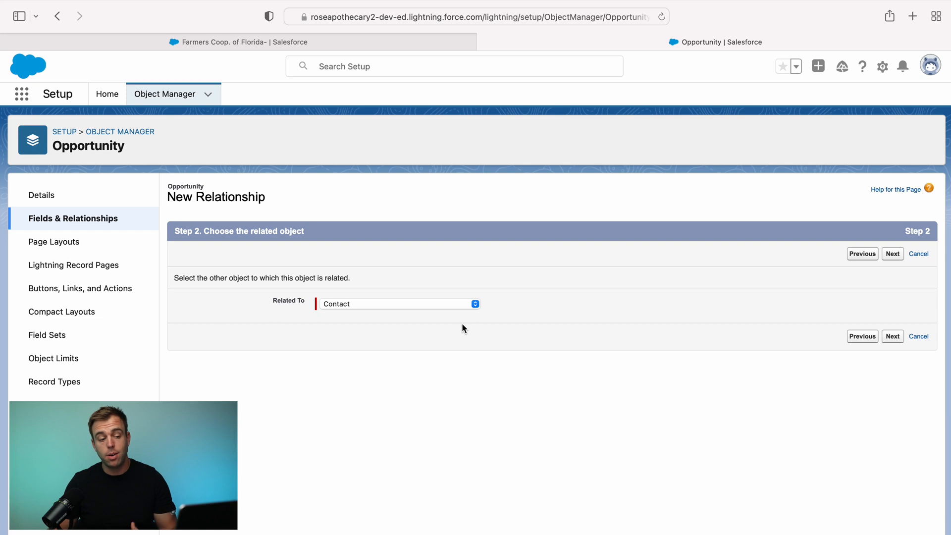
mouse_move(686, 328)
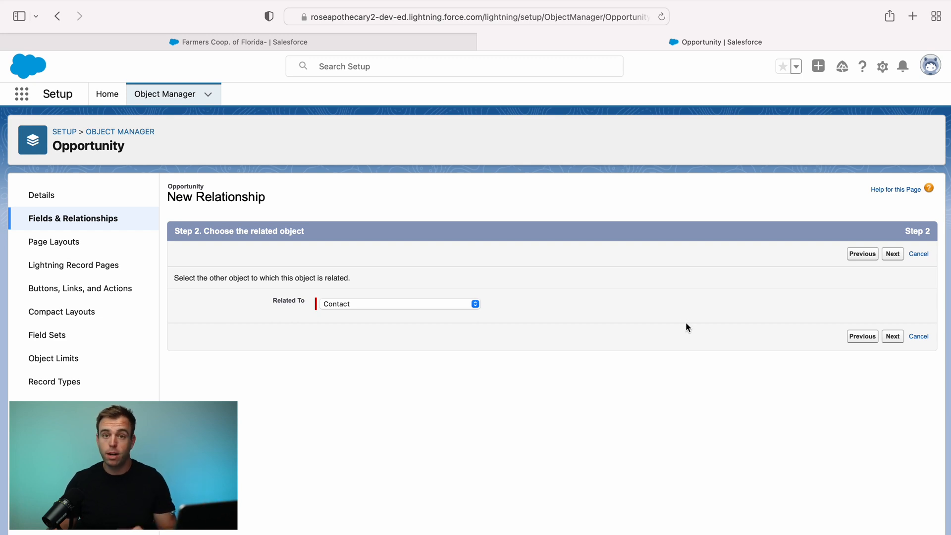
mouse_move(900, 346)
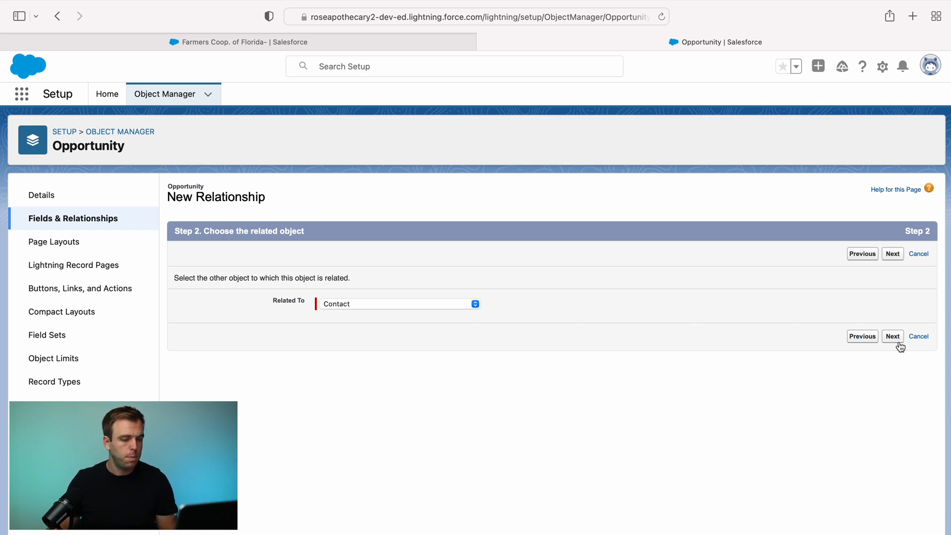
Label the Contact lookup 'Referred By' and accept the default field-level security
left_click(891, 336)
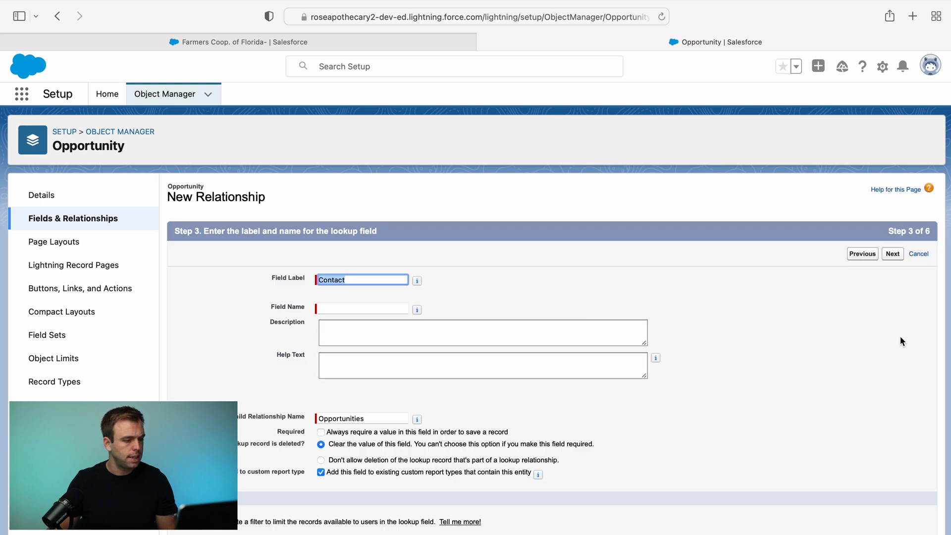
left_click(362, 279)
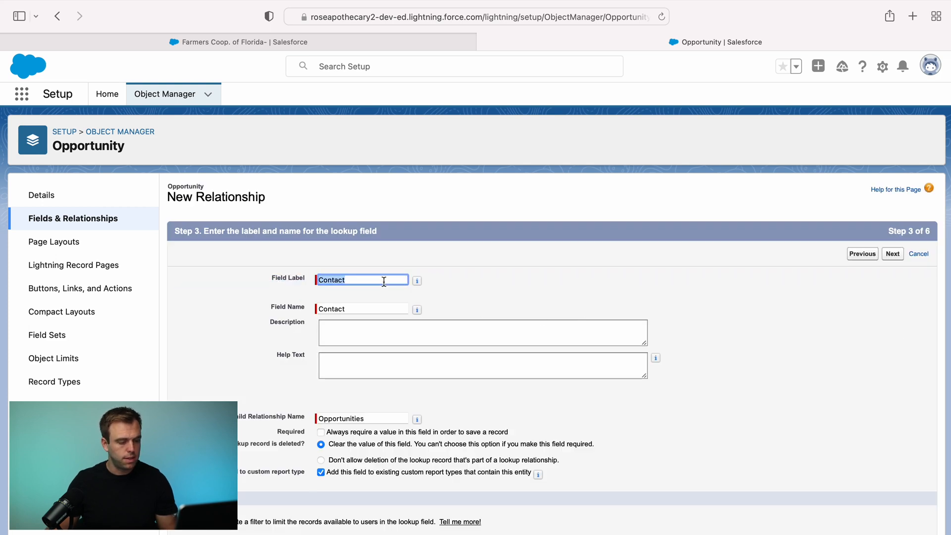
type("Referred By")
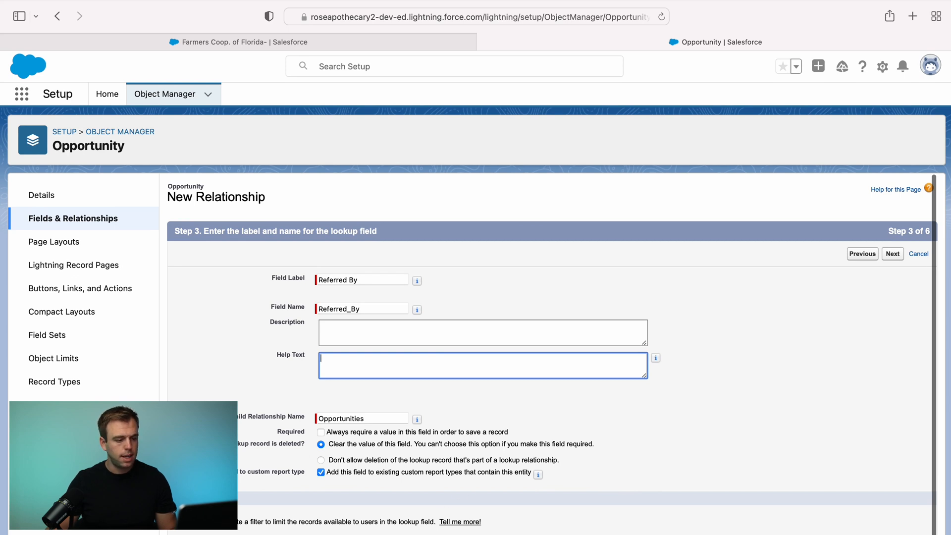
left_click(891, 253)
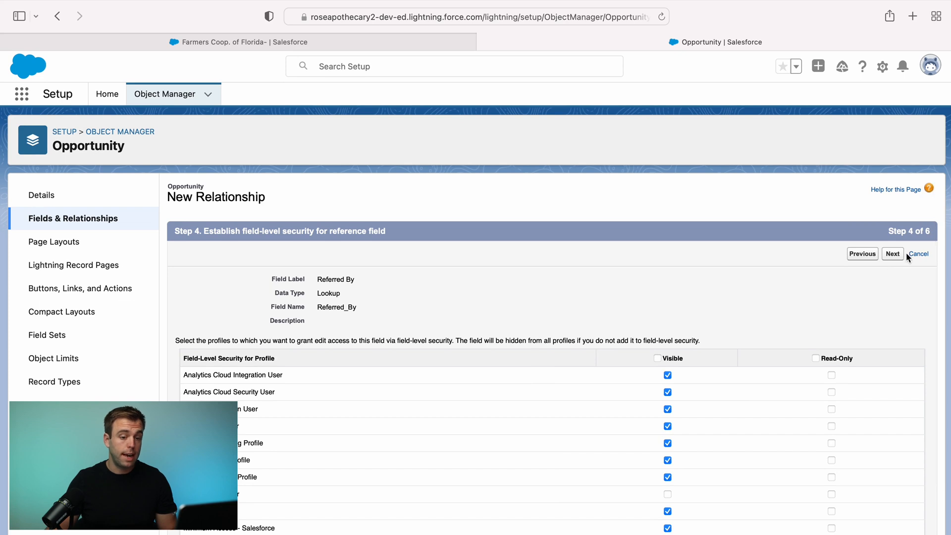
mouse_move(892, 254)
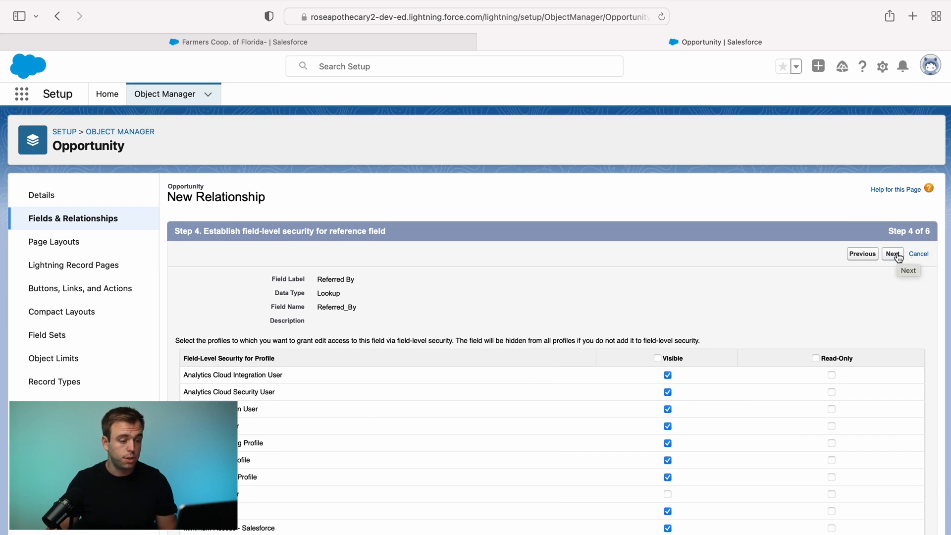
left_click(892, 253)
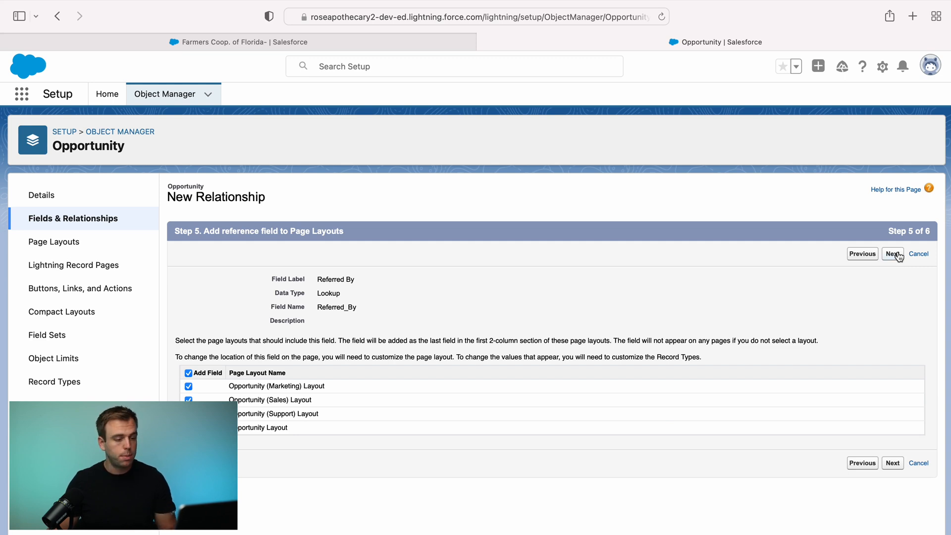
Keep default page layouts, name the related list 'Referral Opportunities', and save the field
left_click(891, 254)
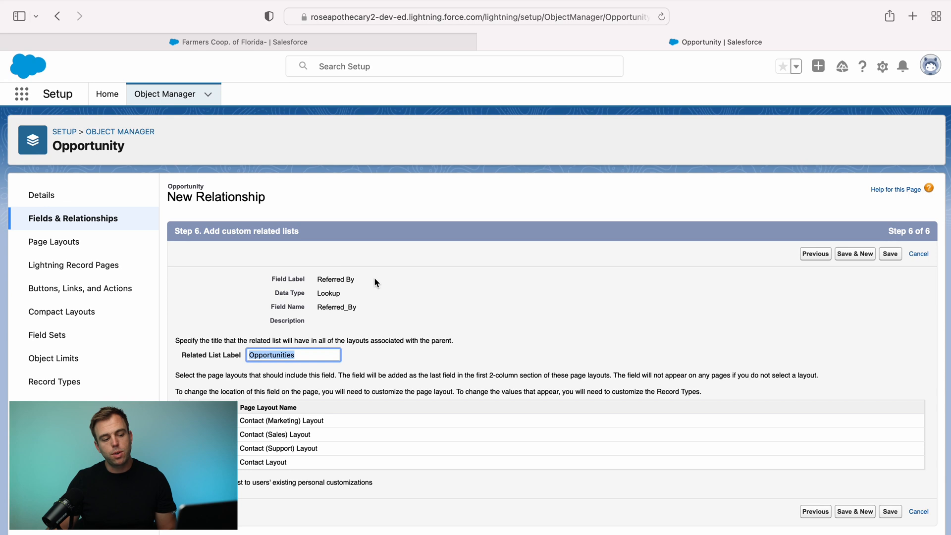
mouse_move(421, 292)
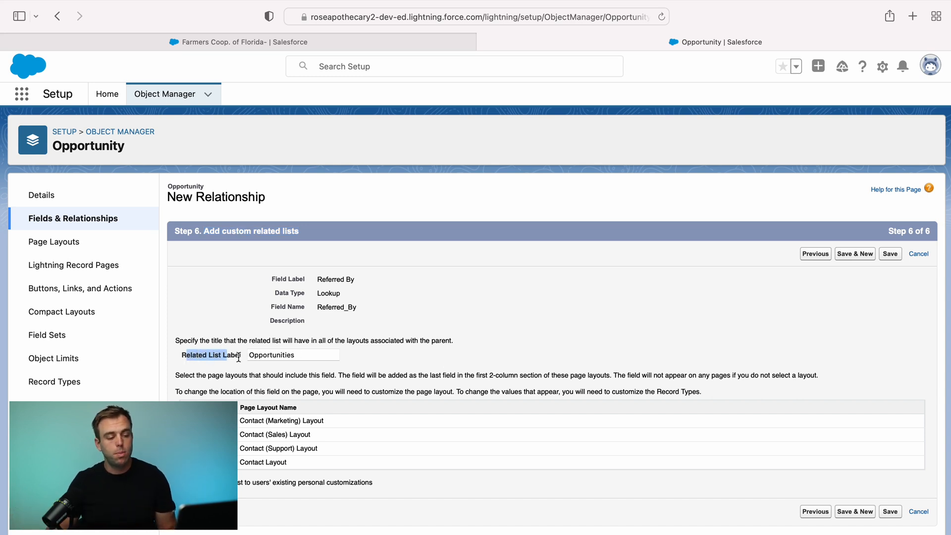
left_click(293, 354)
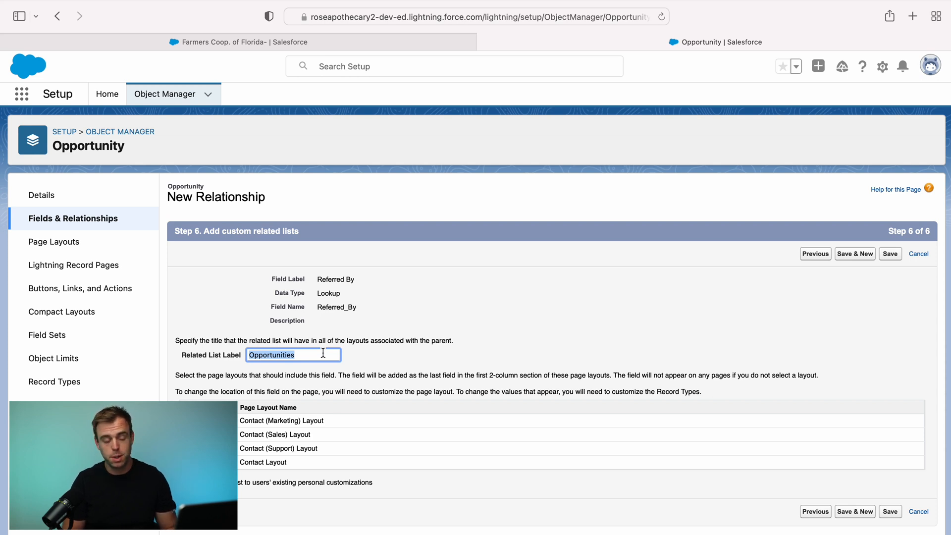
type("Referral Opportu")
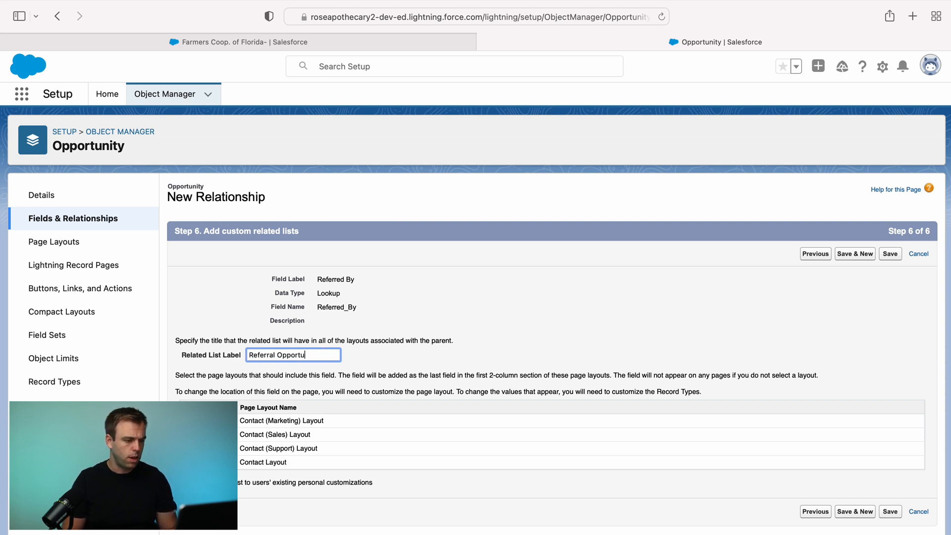
type("nities")
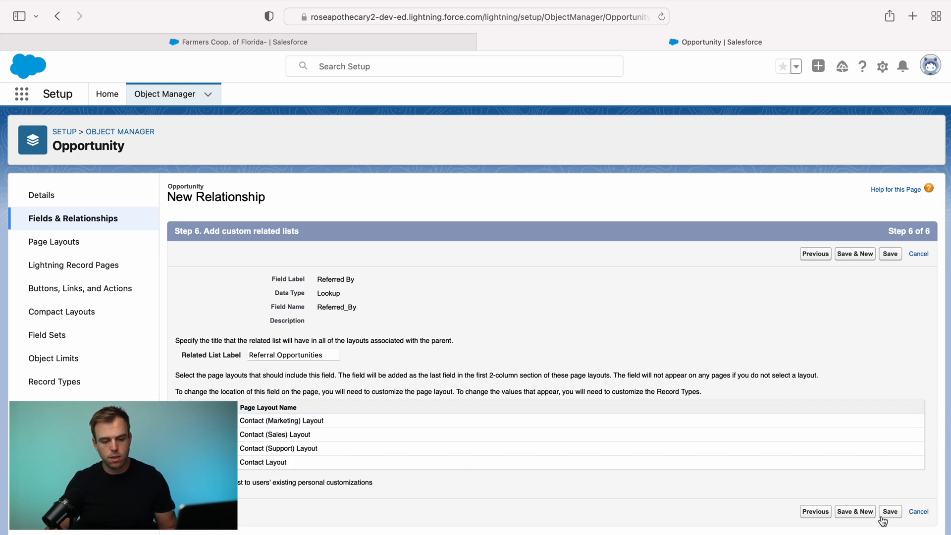
left_click(890, 510)
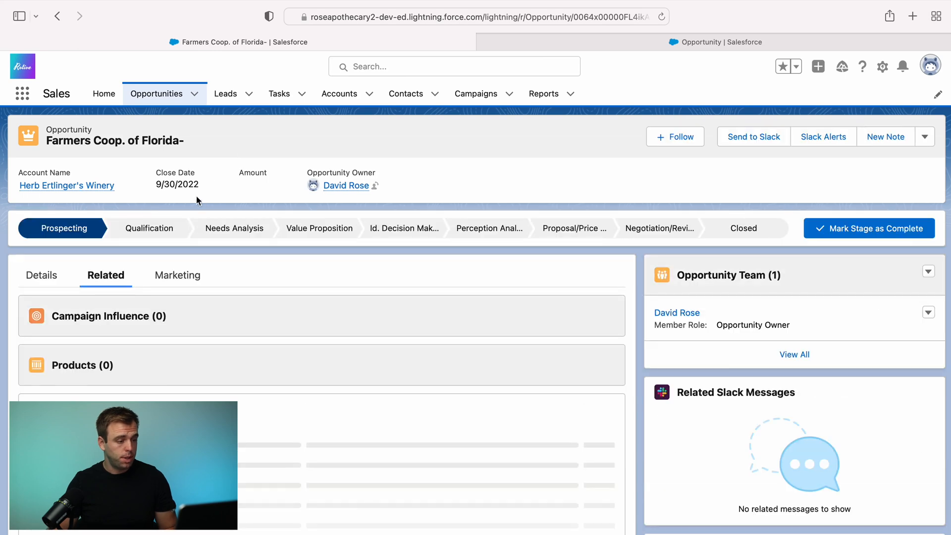
left_click(41, 275)
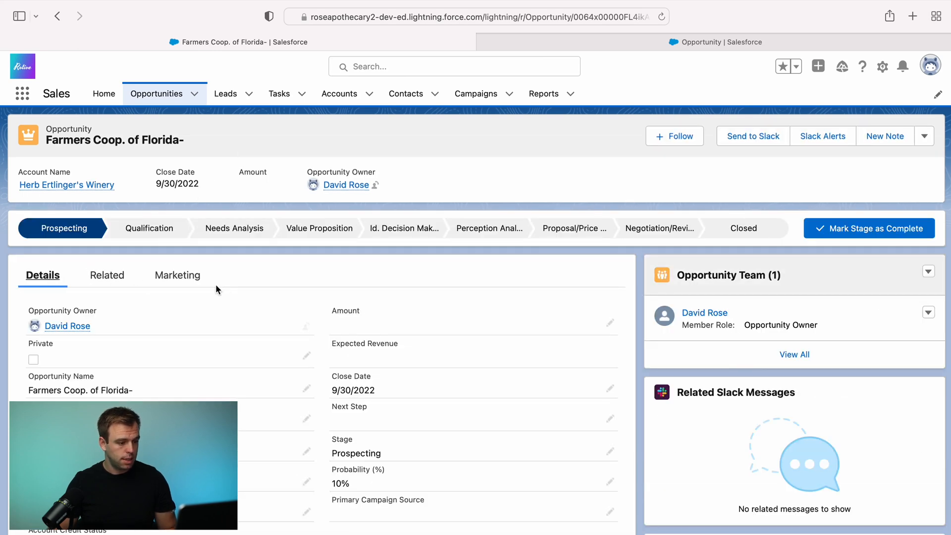
scroll("down", 3)
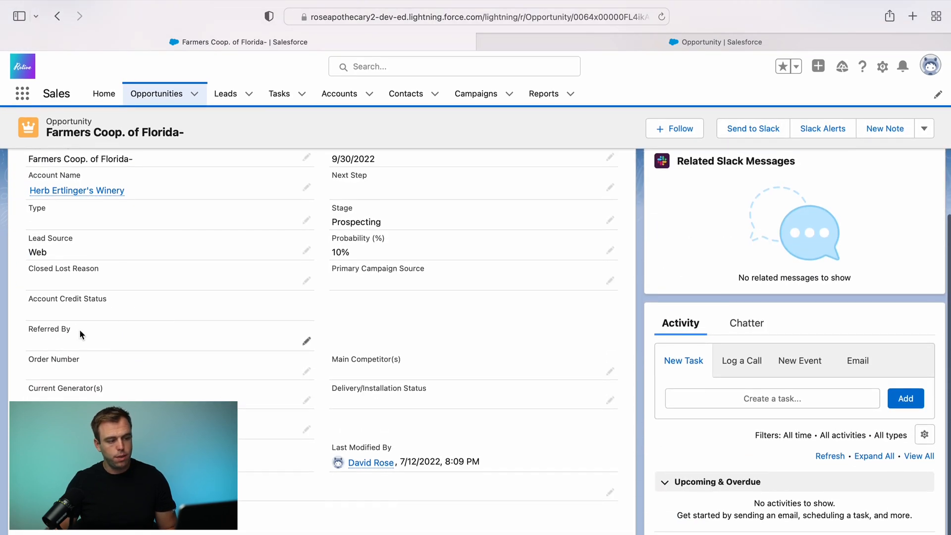
left_click(307, 341)
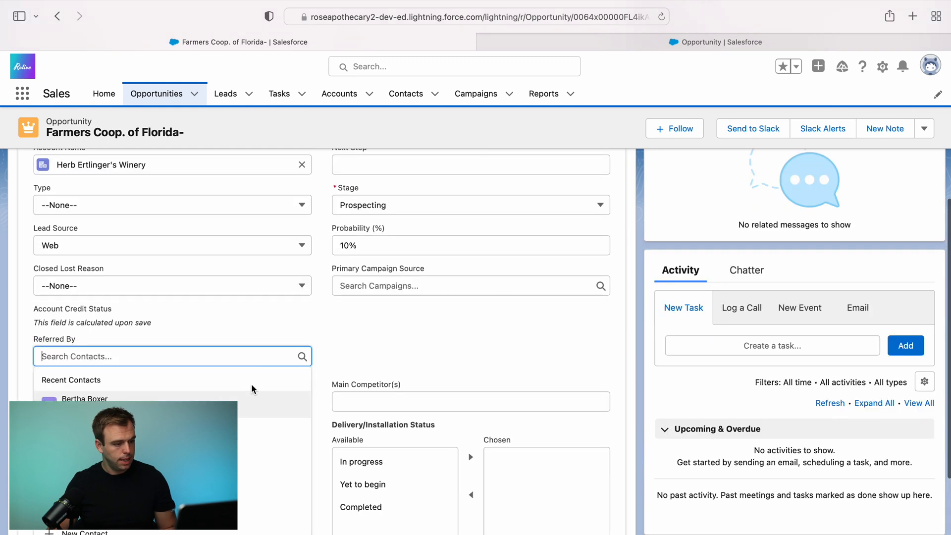
scroll("down", 3)
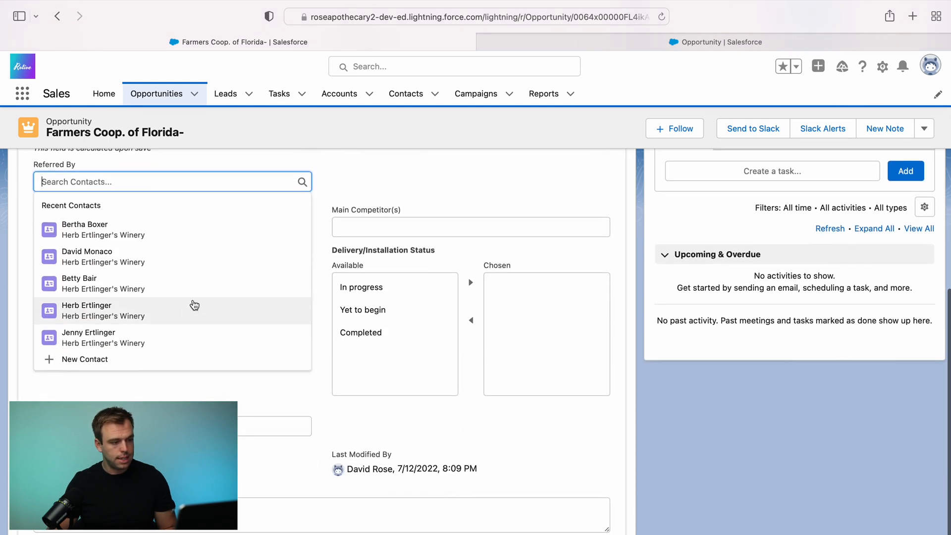
mouse_move(168, 285)
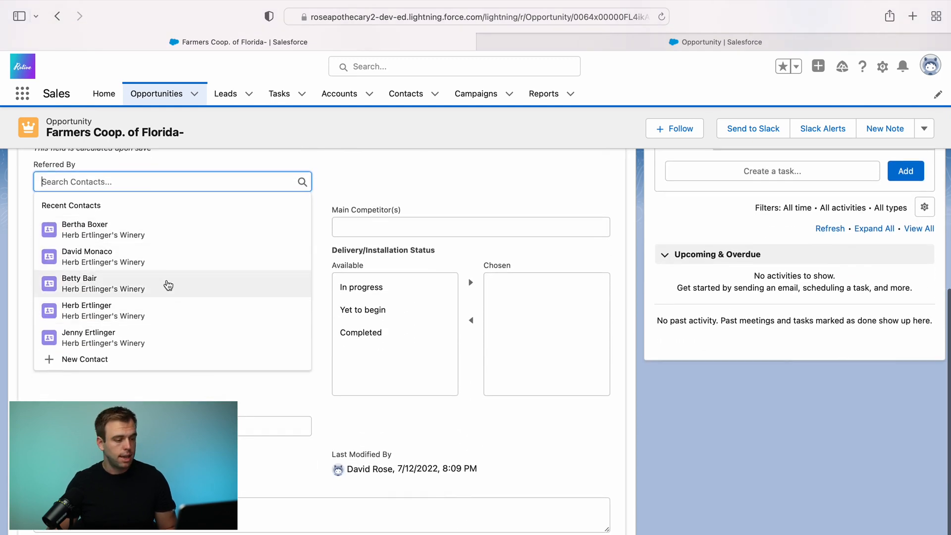
type("david")
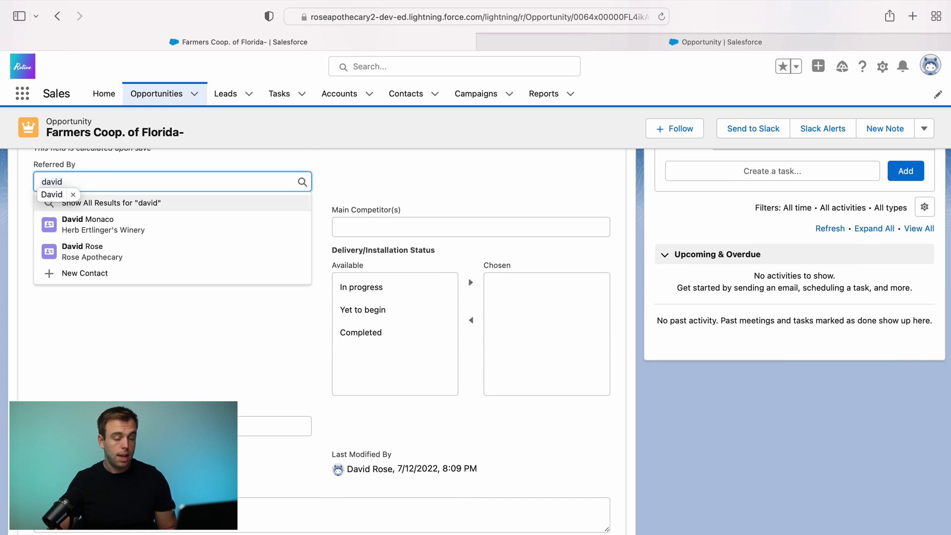
left_click(83, 249)
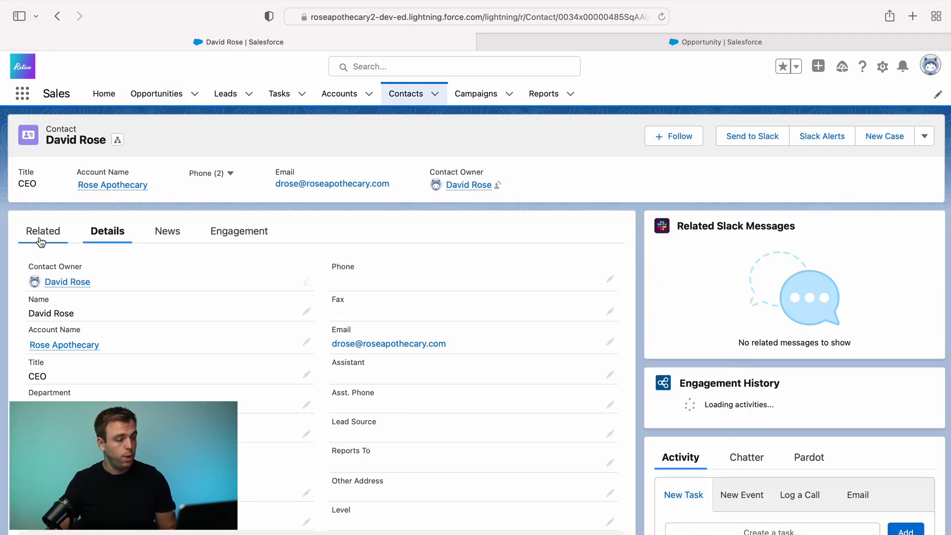
left_click(43, 230)
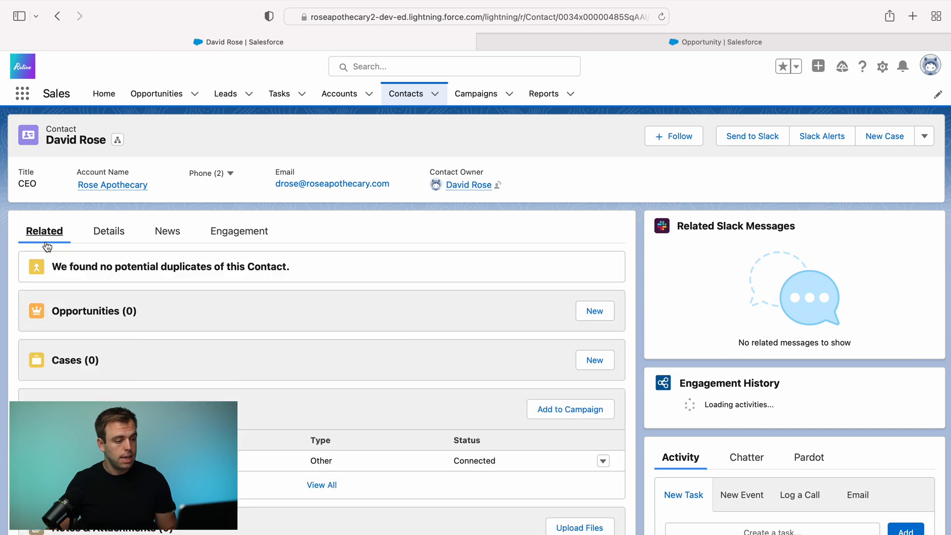
scroll("down", 3)
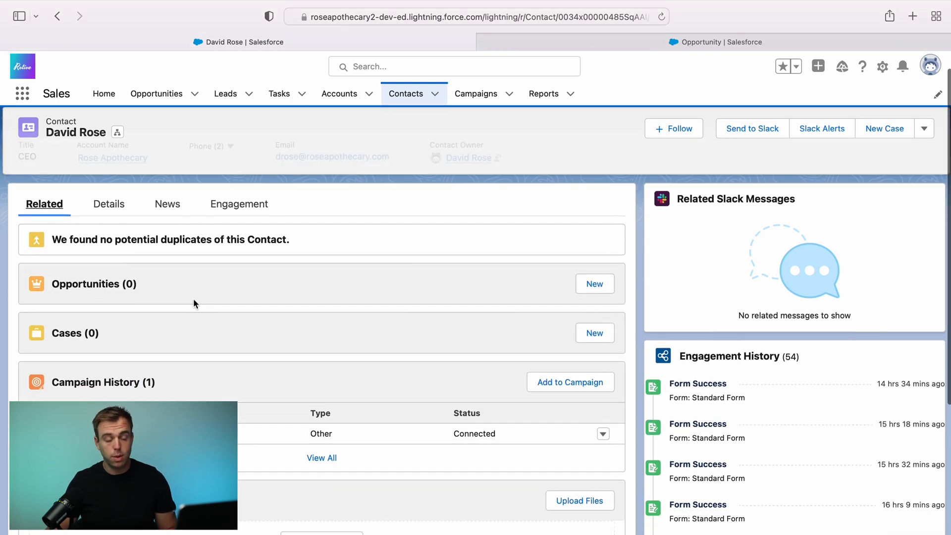
scroll("down", 3)
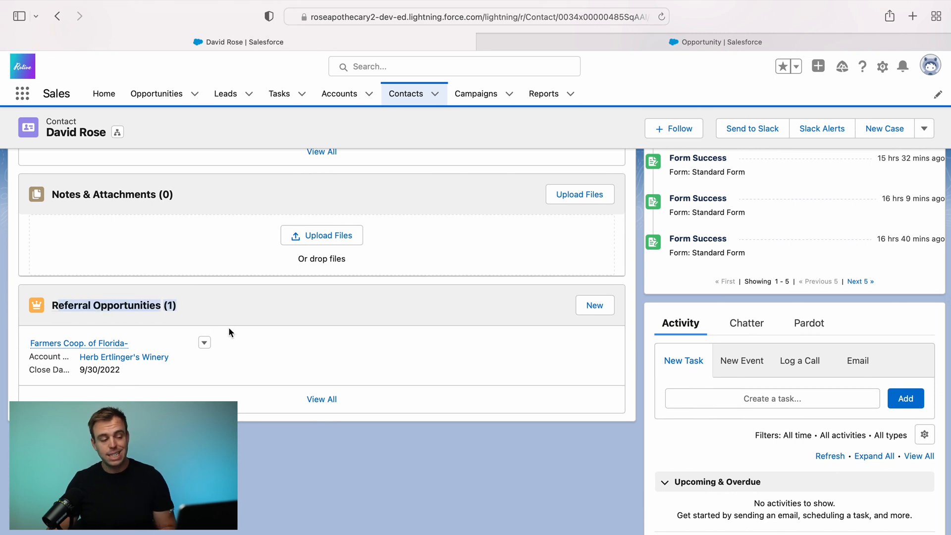
mouse_move(251, 321)
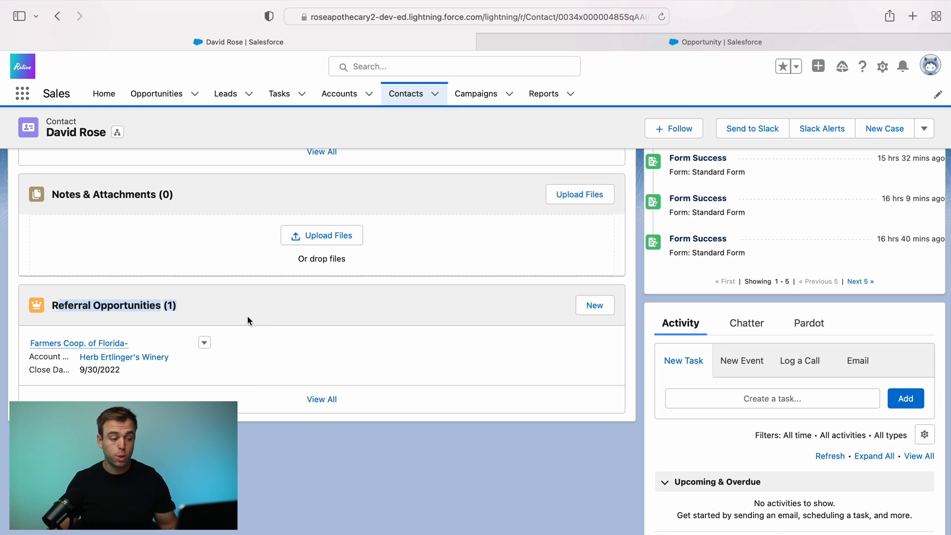
mouse_move(228, 324)
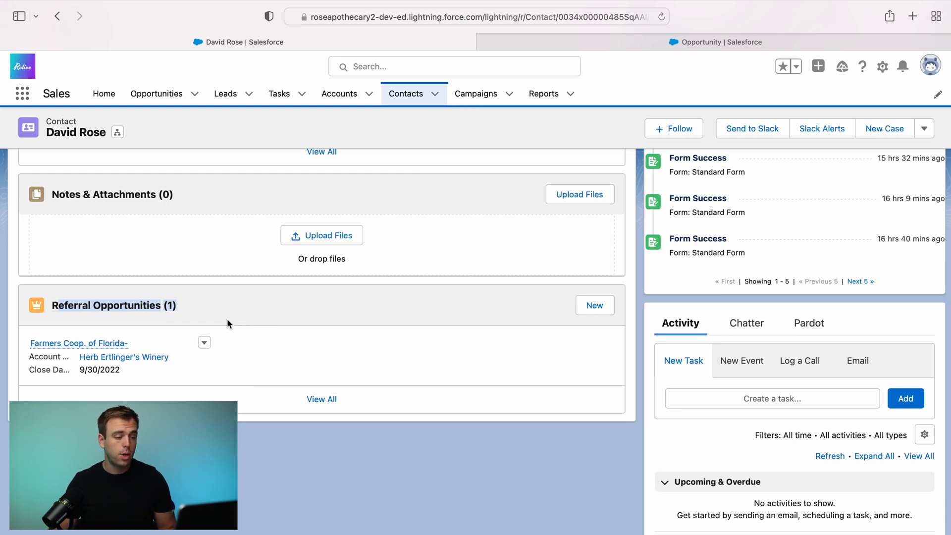
mouse_move(281, 315)
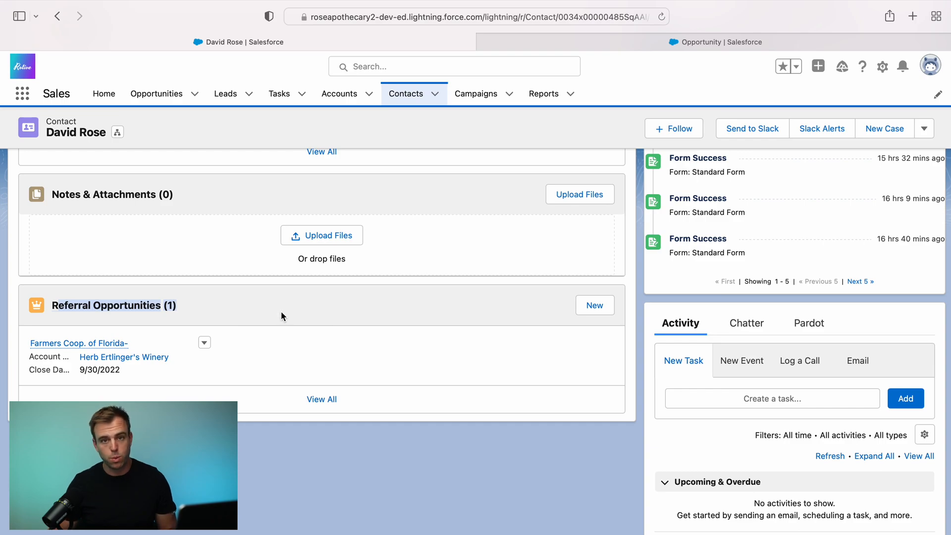